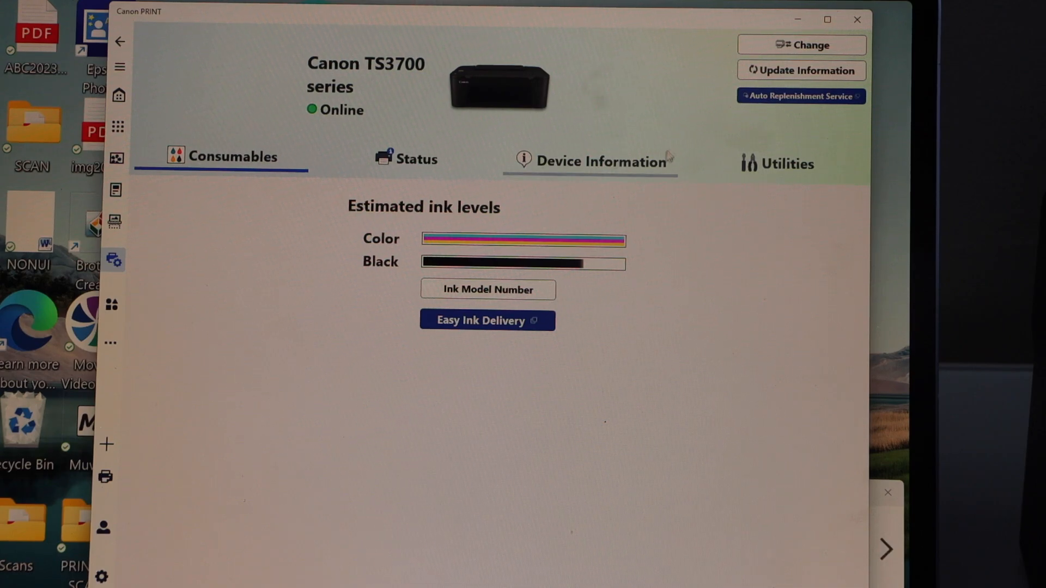
Show the TS3700 printer's maintenance utilities with cleaning and nozzle check options
{"action": "left_click", "coordinate": [785, 163]}
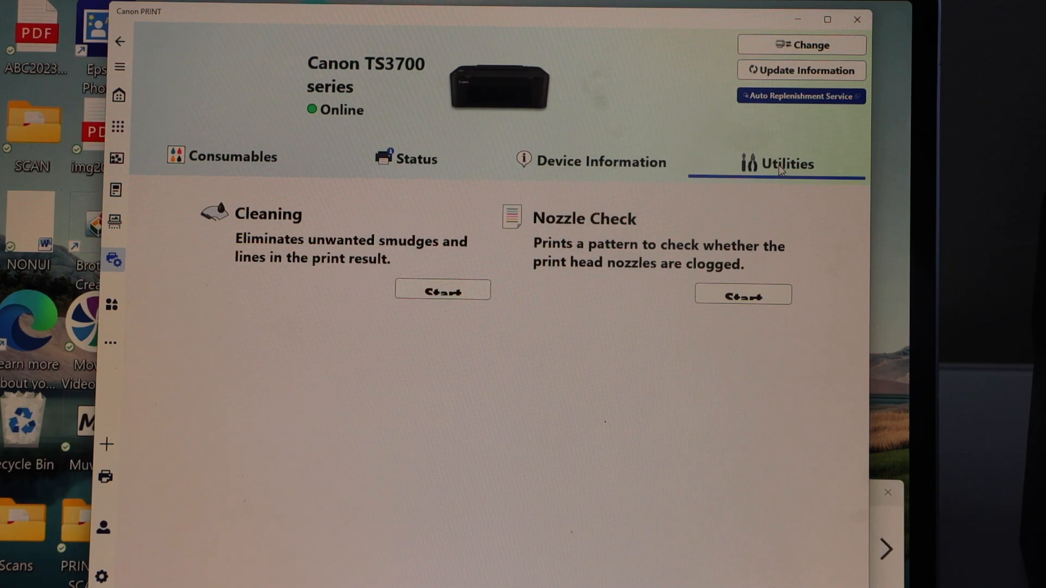
{"action": "mouse_move", "coordinate": [517, 367]}
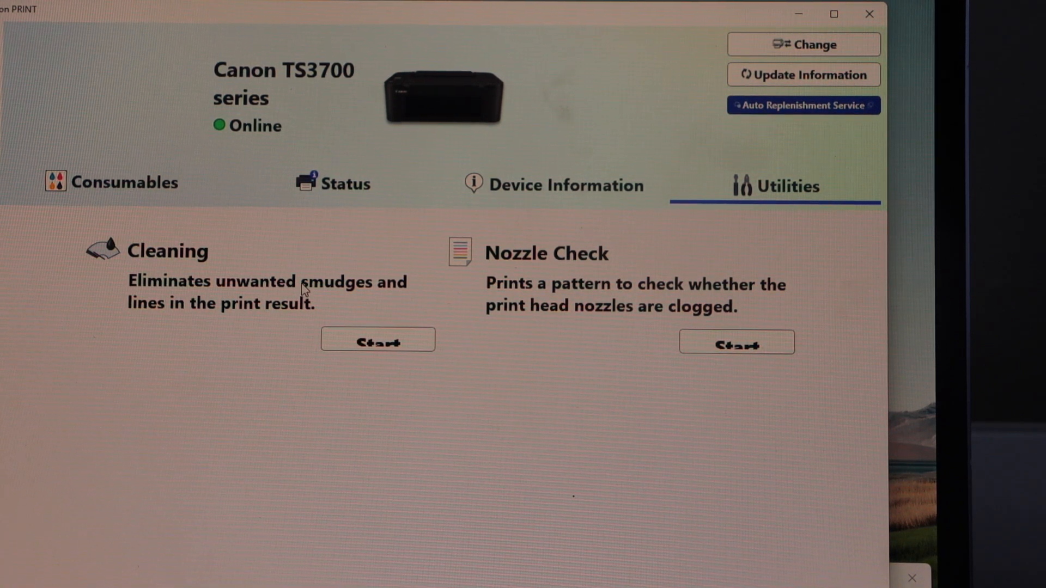
{"action": "mouse_move", "coordinate": [608, 314]}
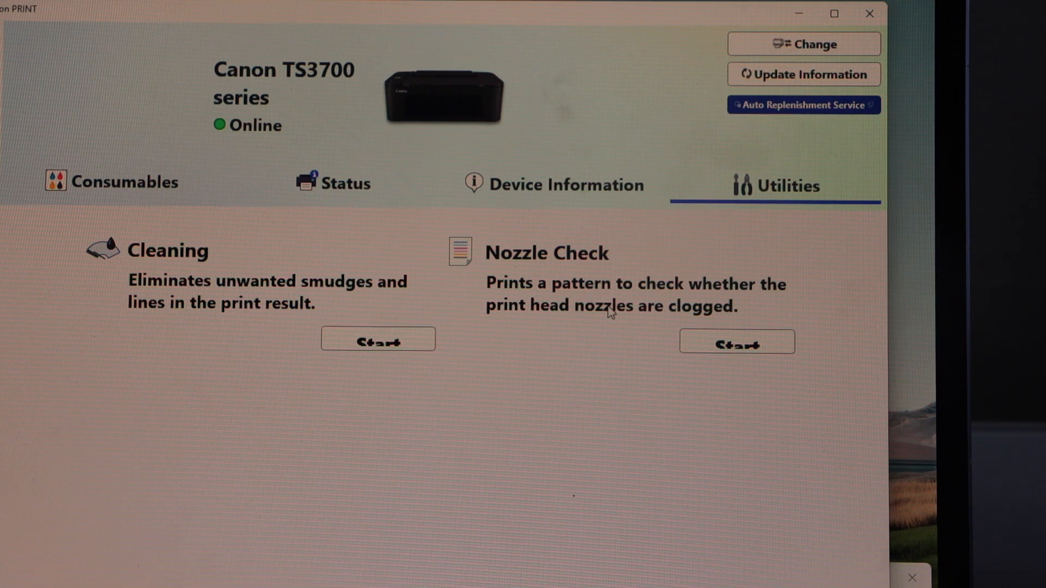
{"action": "mouse_move", "coordinate": [590, 293]}
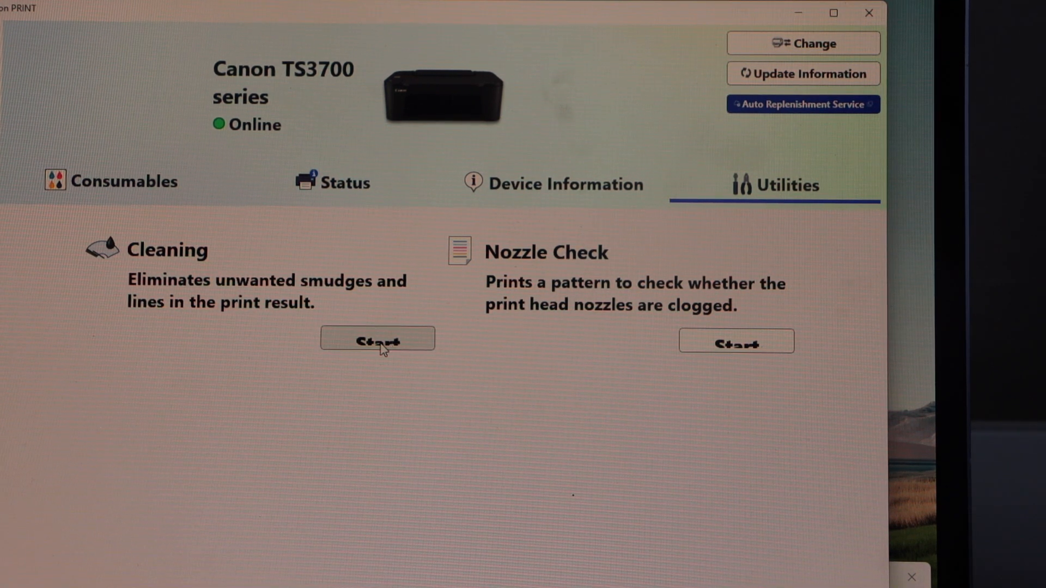
Start print head cleaning and confirm the ink-consumption notice
{"action": "left_click", "coordinate": [376, 337]}
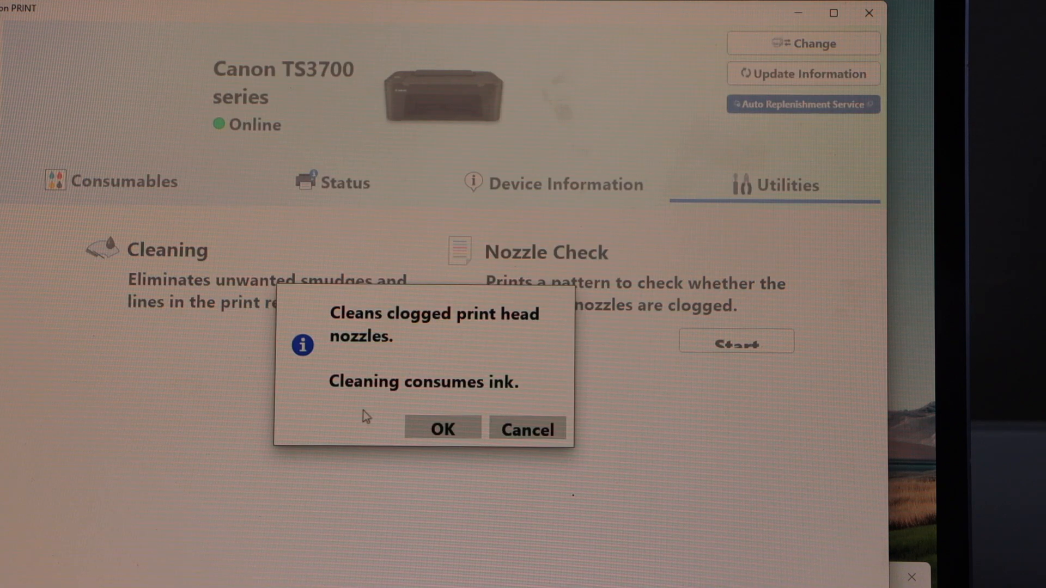
{"action": "mouse_move", "coordinate": [325, 418]}
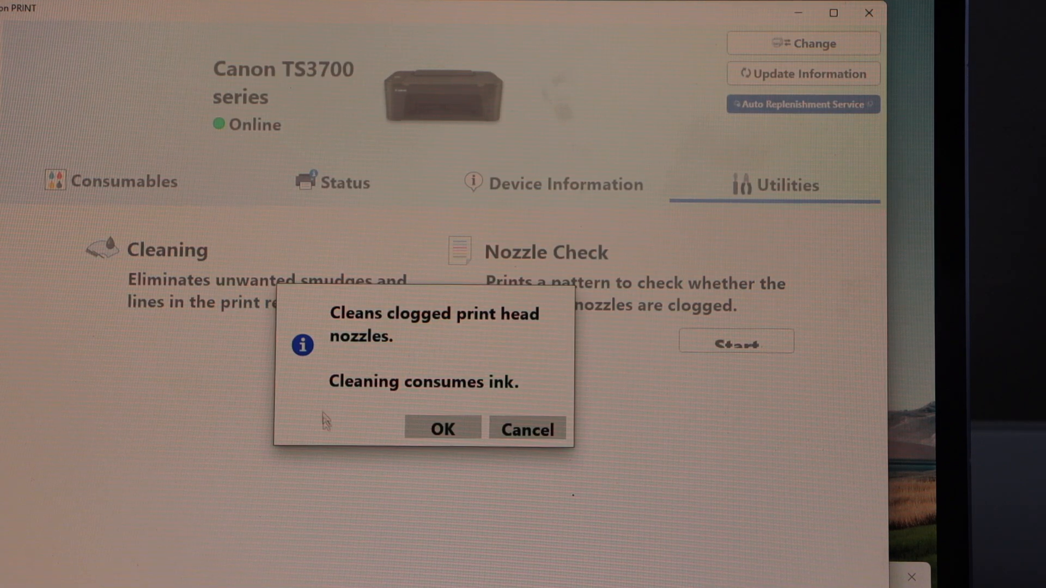
{"action": "mouse_move", "coordinate": [364, 430]}
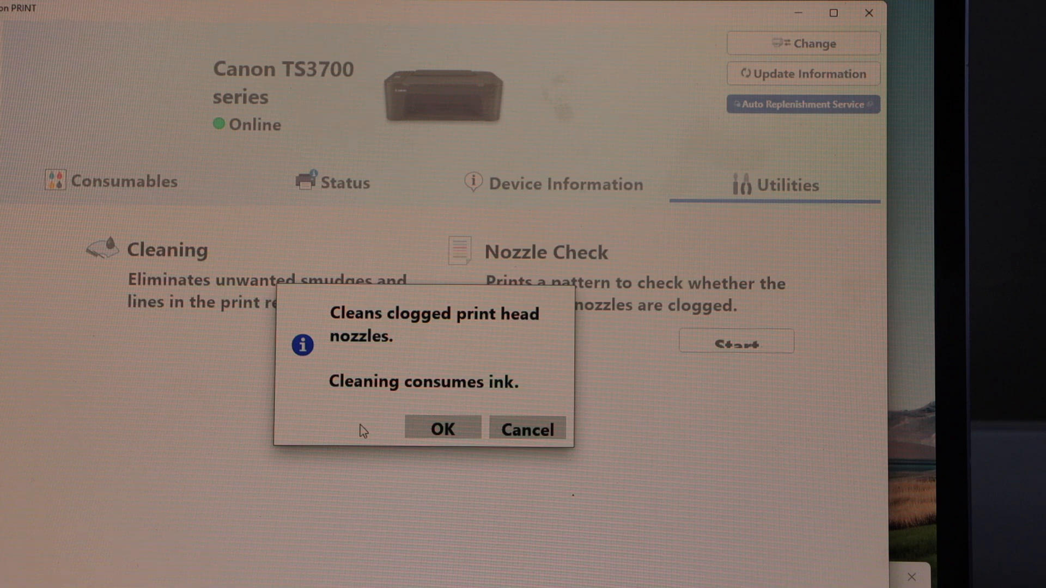
{"action": "left_click", "coordinate": [526, 429]}
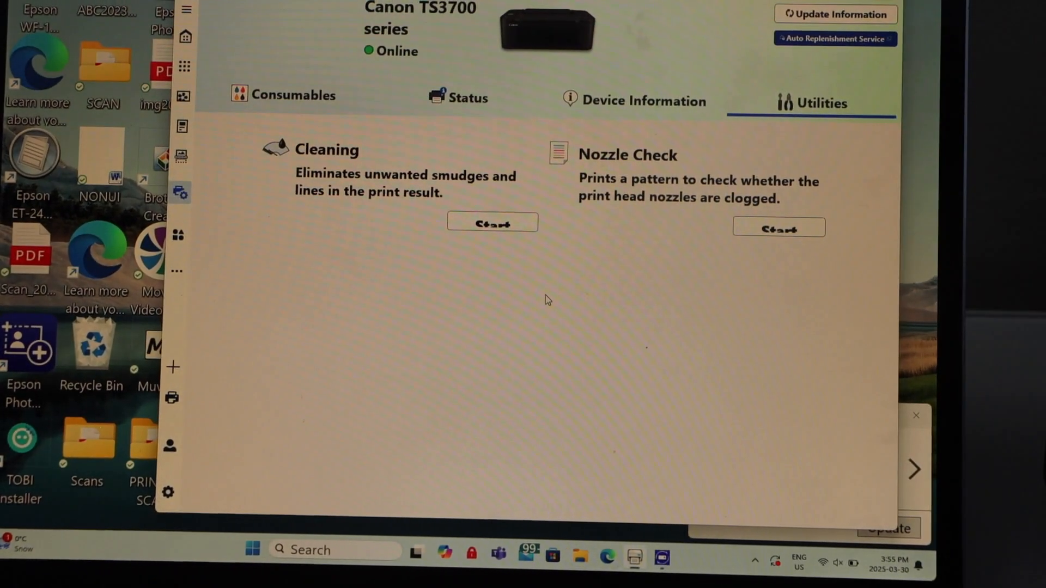
Start a nozzle check and send the check pattern to print
{"action": "left_click", "coordinate": [778, 228]}
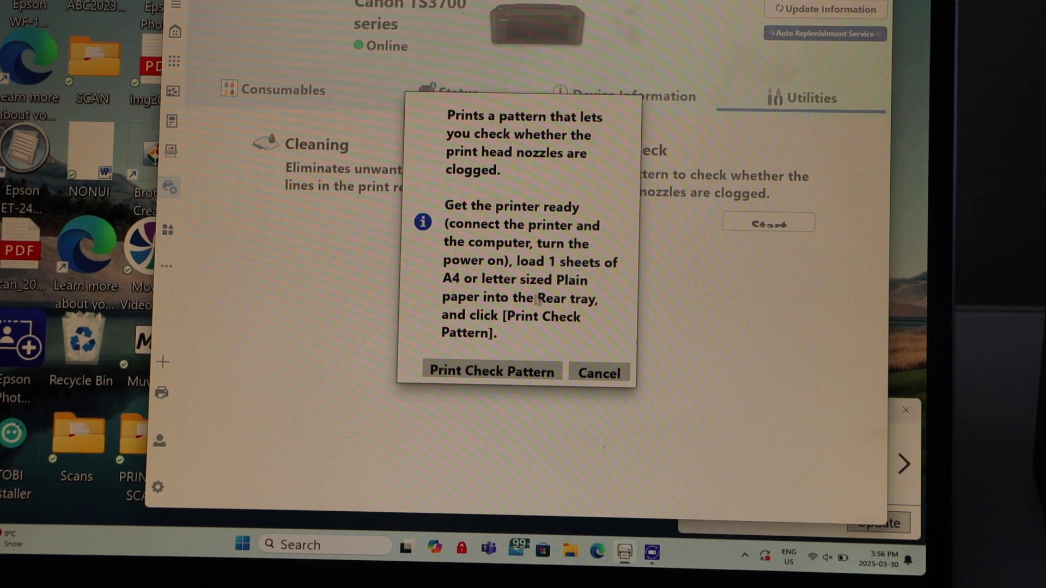
{"action": "mouse_move", "coordinate": [521, 324]}
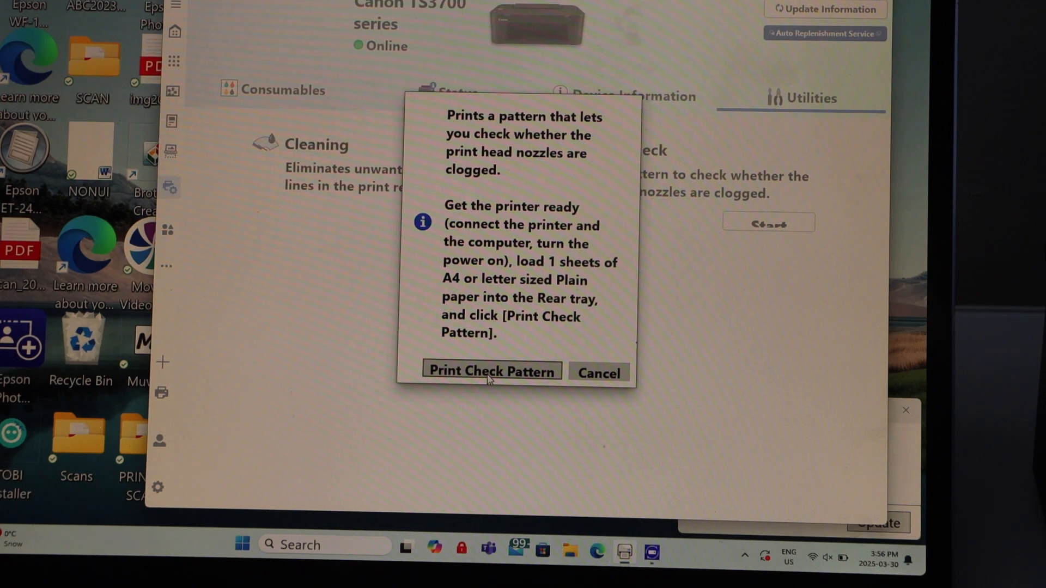
{"action": "left_click", "coordinate": [491, 371]}
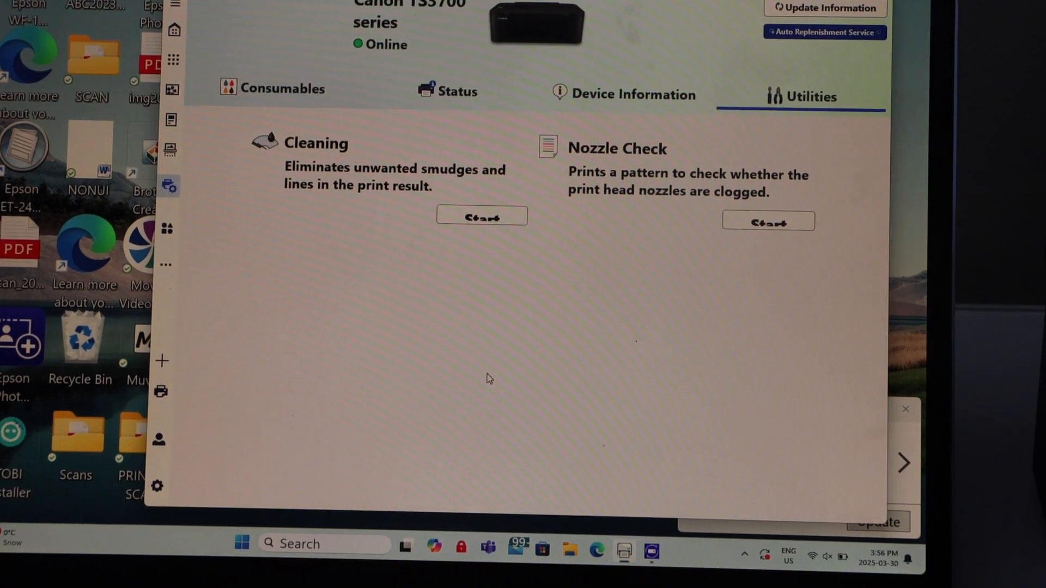